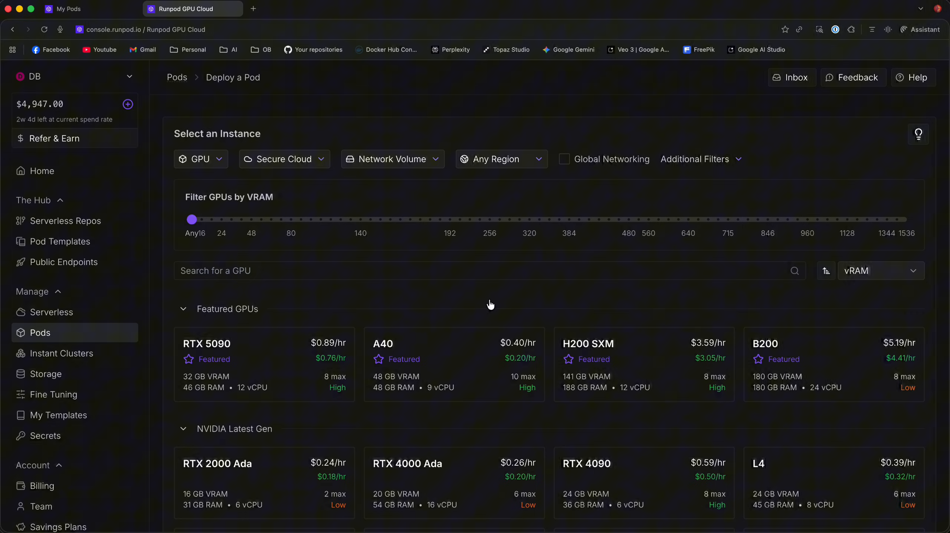
pyautogui.moveTo(699, 289)
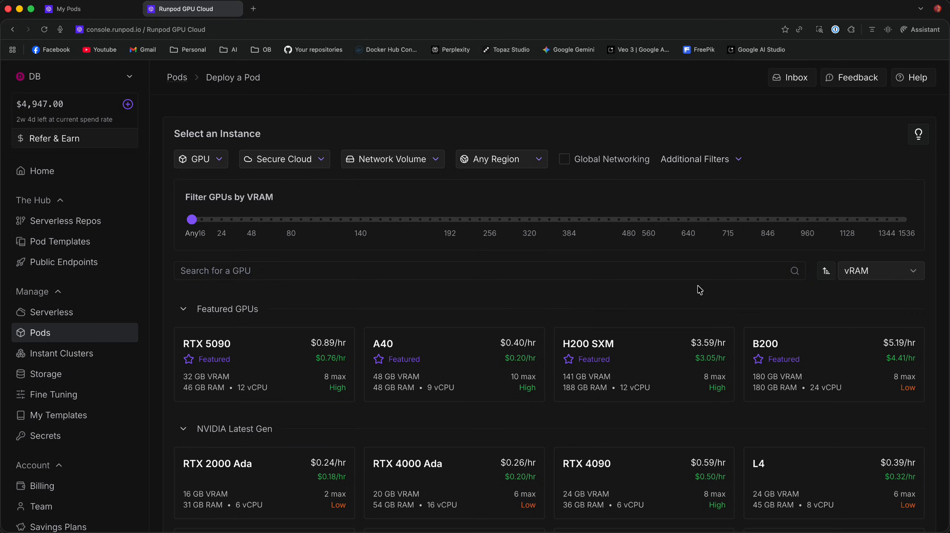
pyautogui.moveTo(624, 215)
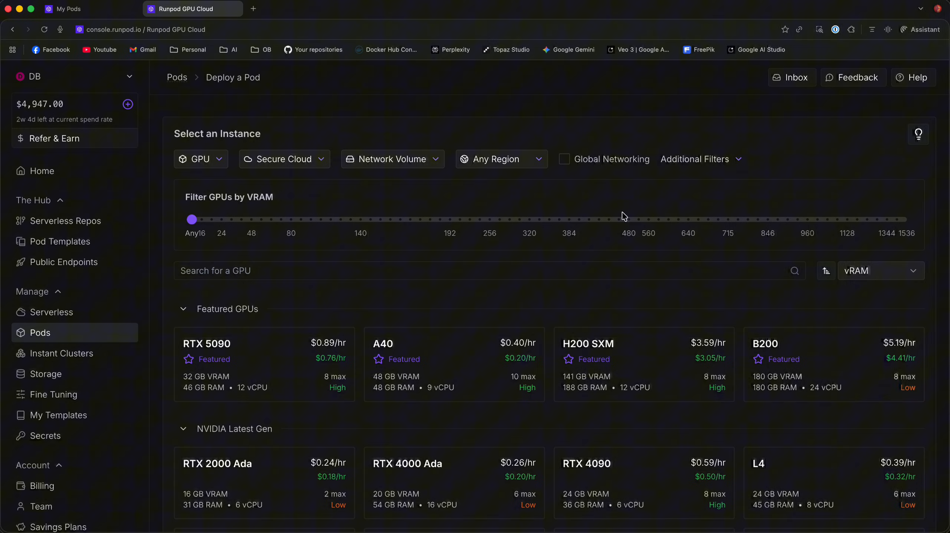
# Show and hide the extra GPU filters, then scroll Featured GPUs toward the H200 SXM card
pyautogui.click(701, 159)
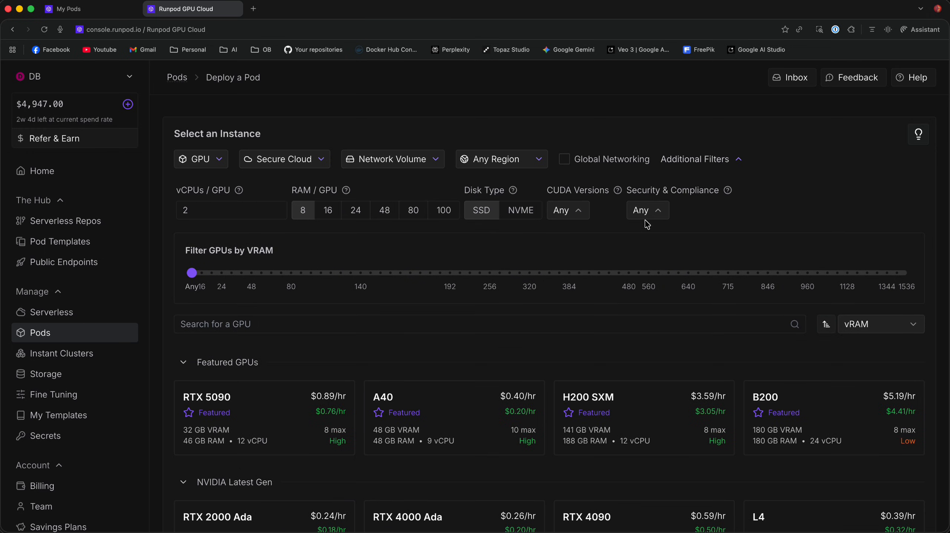
pyautogui.click(568, 211)
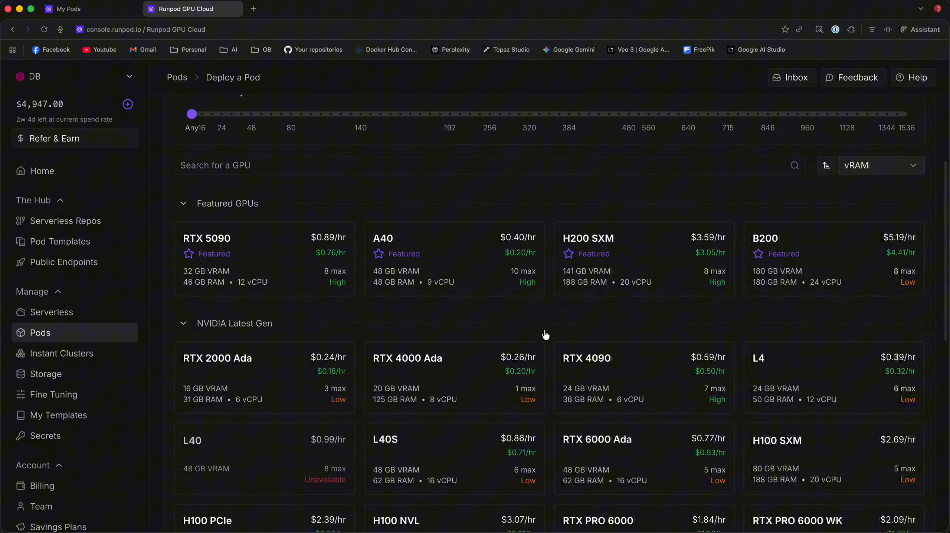
pyautogui.moveTo(550, 326)
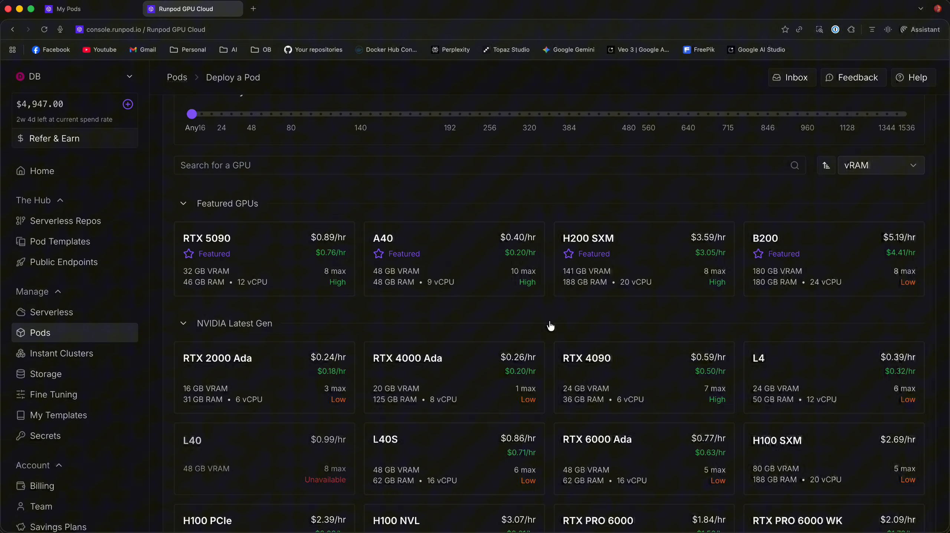
pyautogui.moveTo(559, 326)
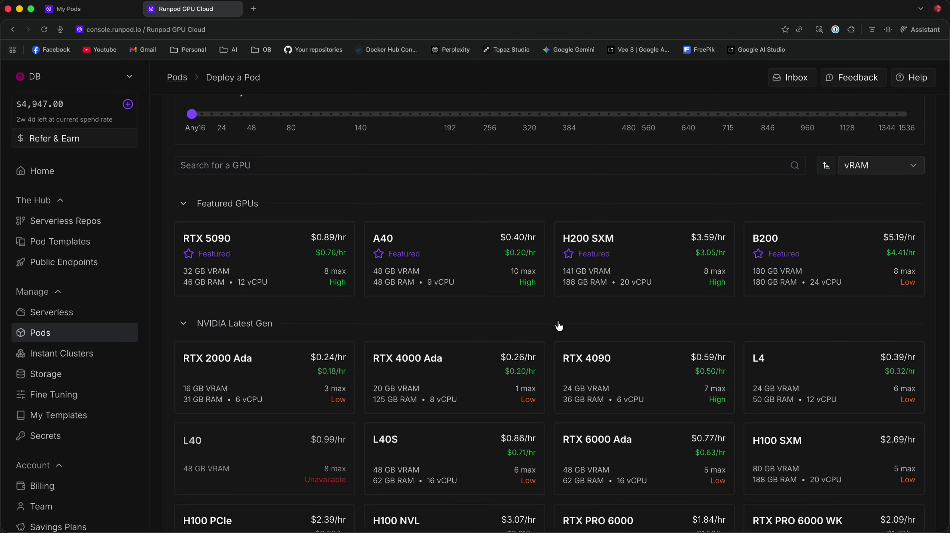
pyautogui.scroll(-3)
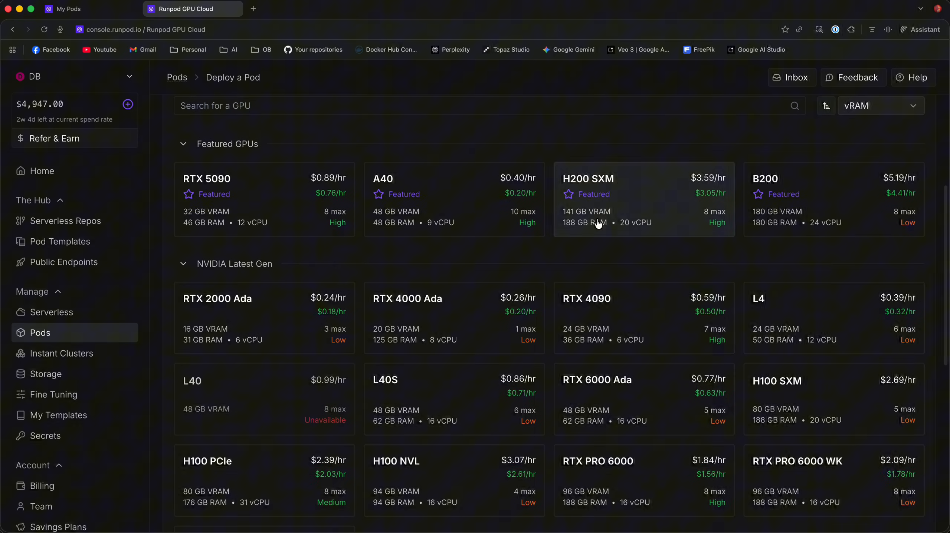
pyautogui.moveTo(320, 204)
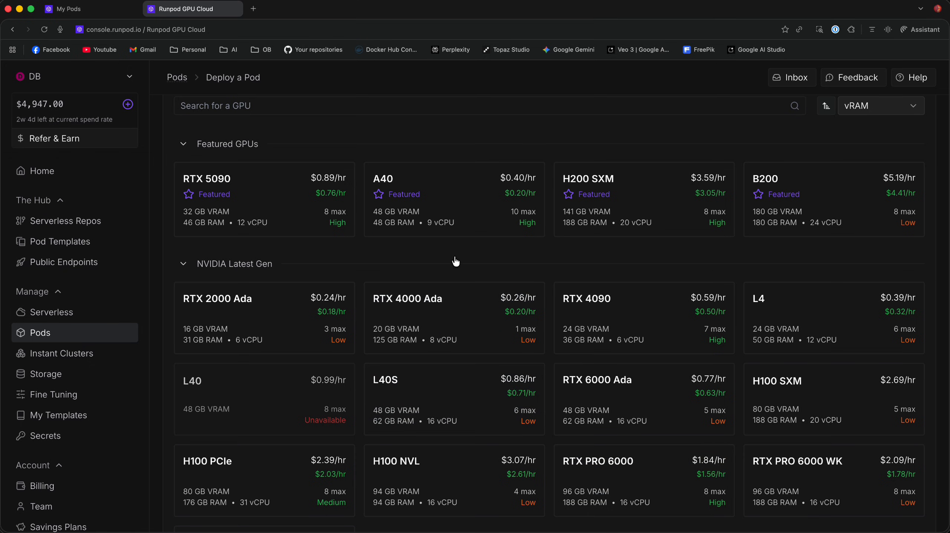
pyautogui.moveTo(204, 213)
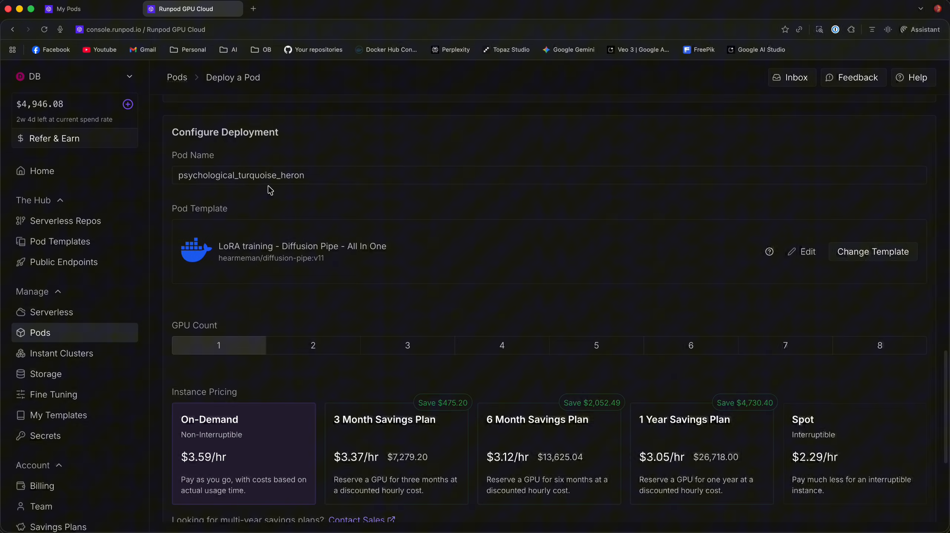
# Review the LoRA training Diffusion Pipe template and pricing, then go to the Pods list
pyautogui.doubleClick(302, 246)
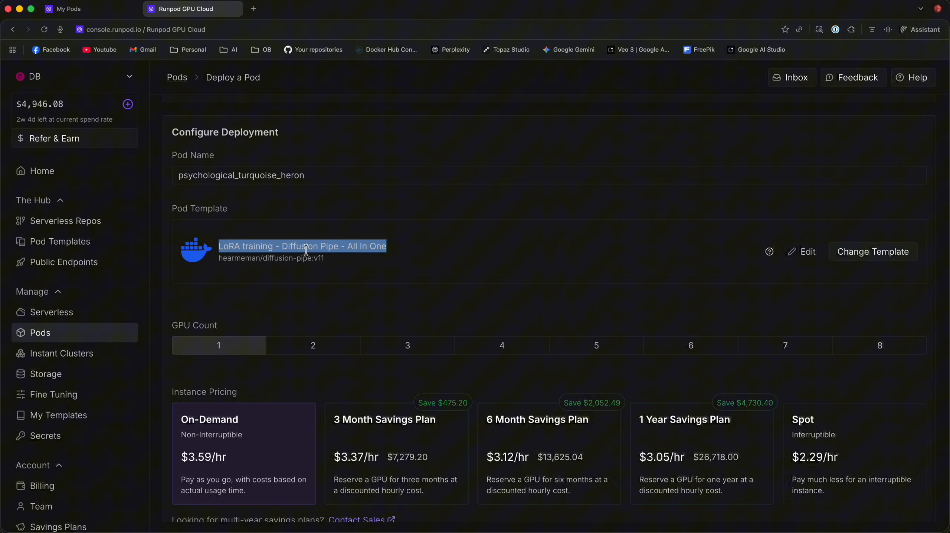
pyautogui.scroll(-3)
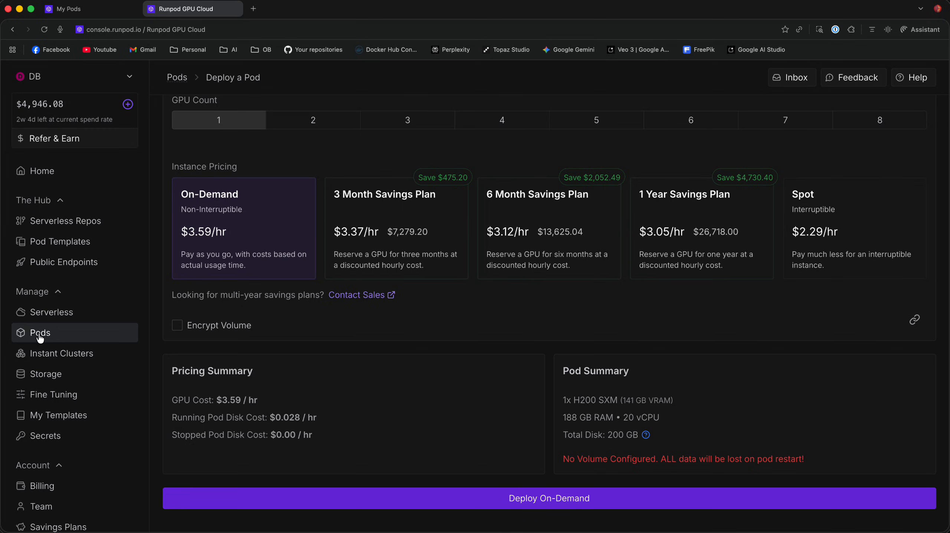
pyautogui.click(40, 333)
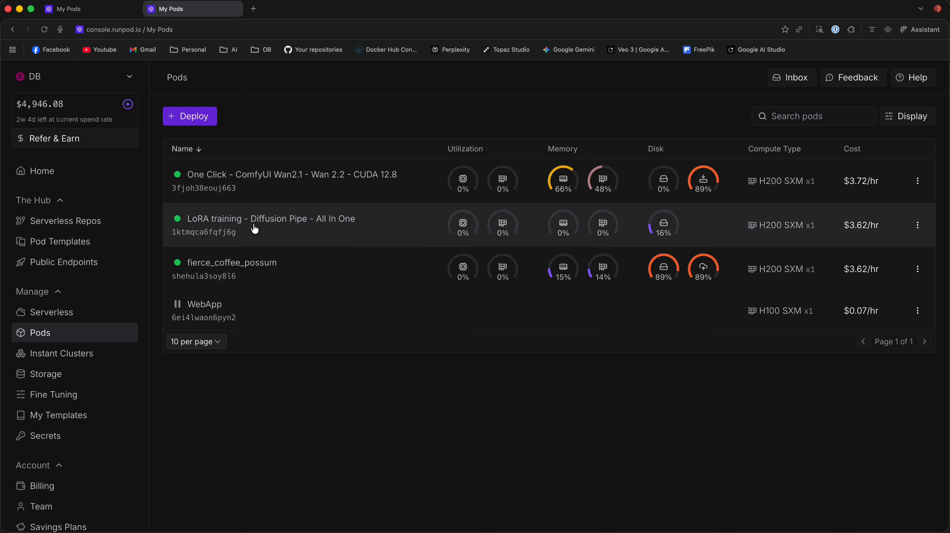
# Open the LoRA training pod, check its logs, and launch JupyterLab on port 8888
pyautogui.click(271, 219)
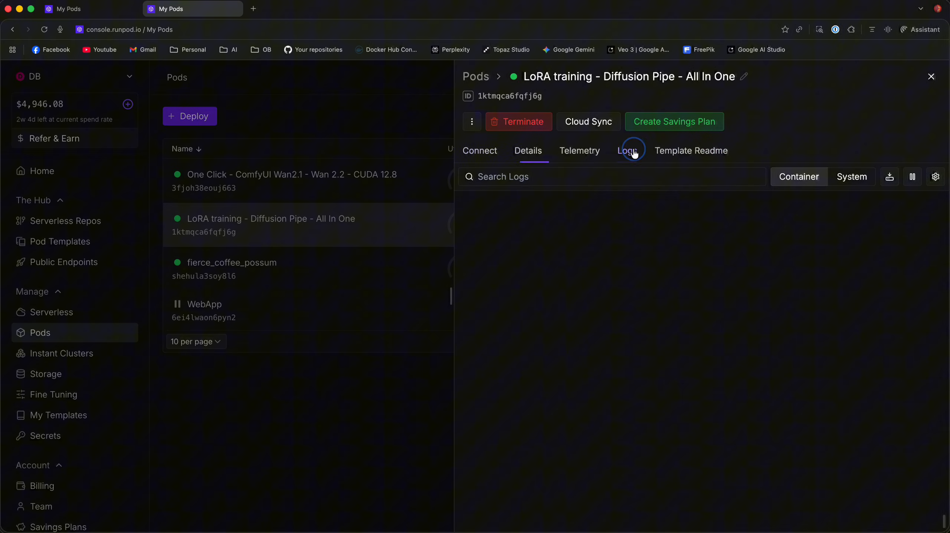
pyautogui.click(627, 151)
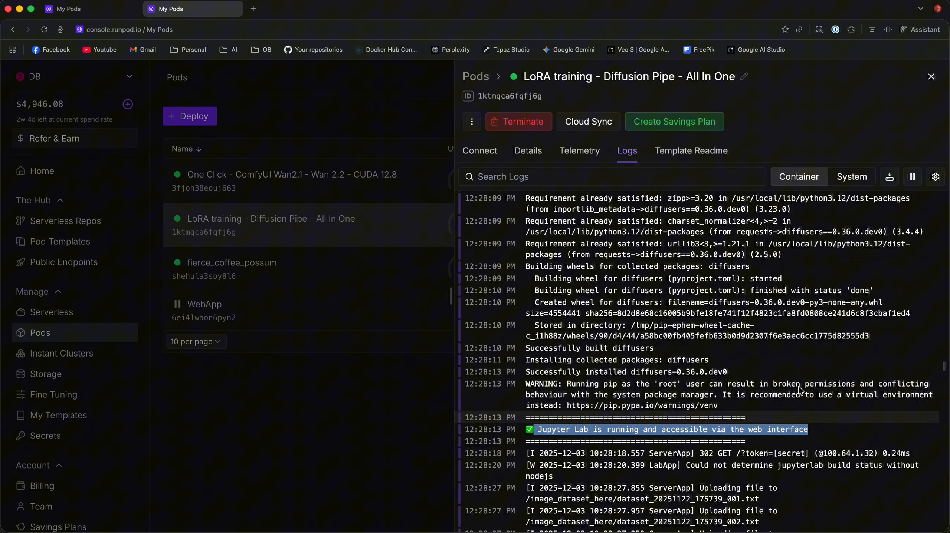
pyautogui.click(479, 150)
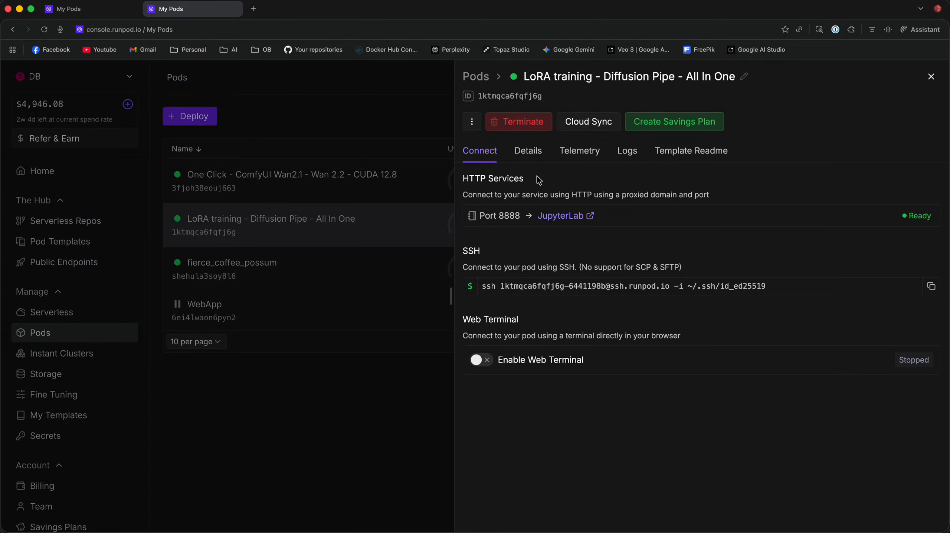
pyautogui.click(560, 216)
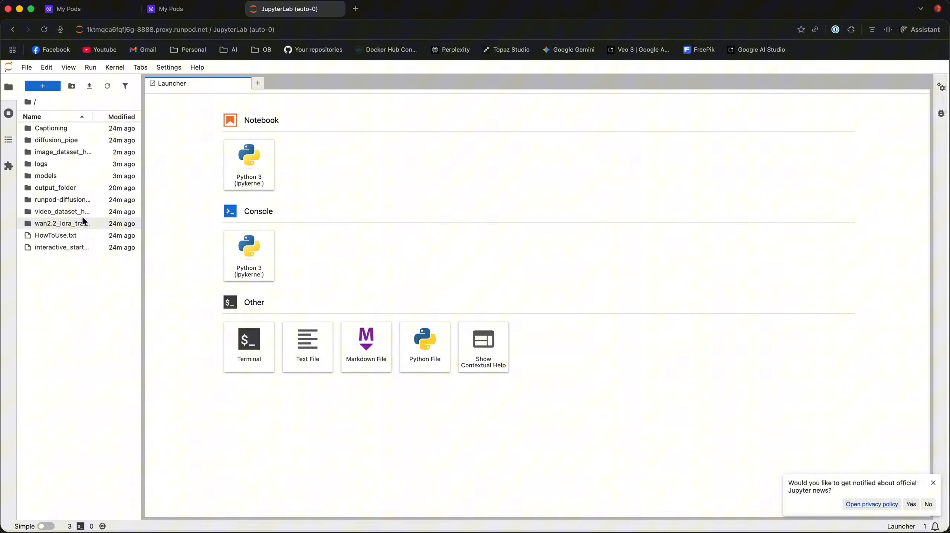
pyautogui.moveTo(86, 225)
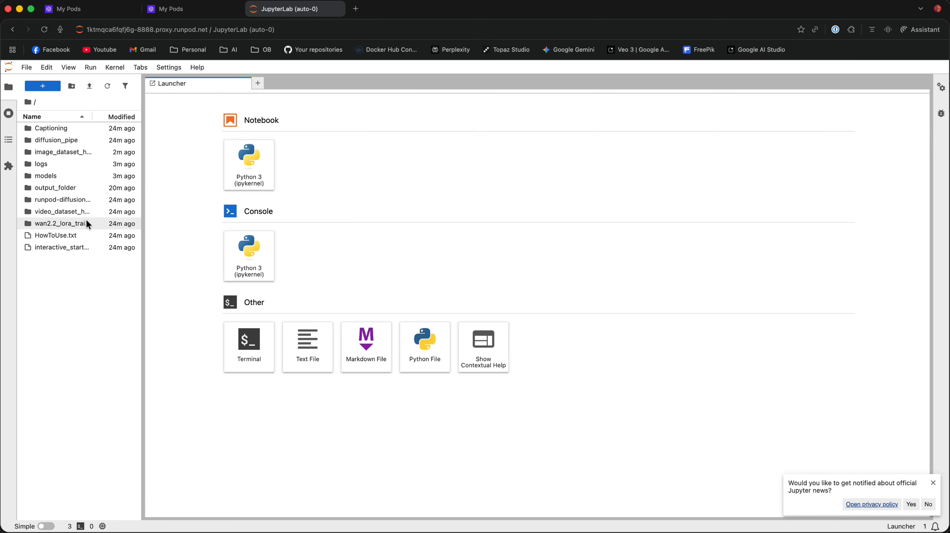
pyautogui.moveTo(143, 158)
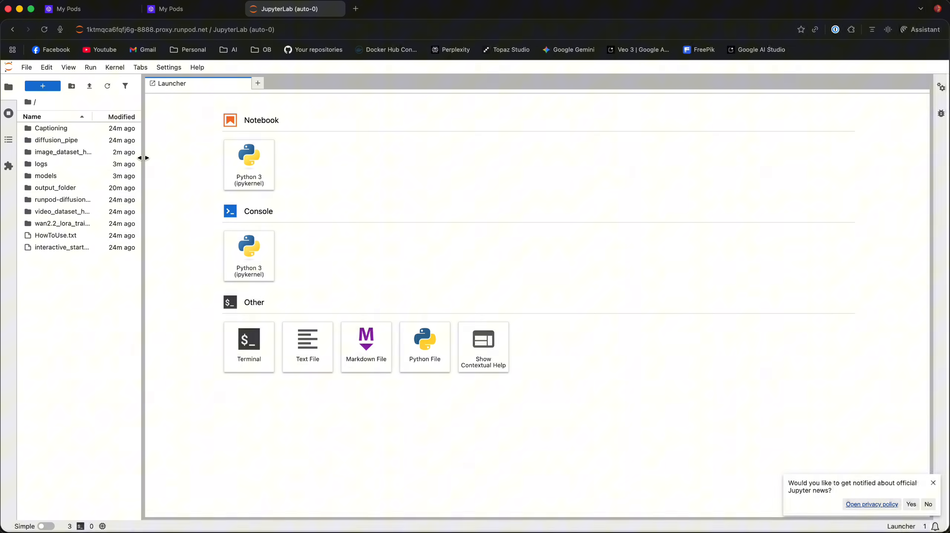
# Widen the file browser, peek into image_dataset_here, and return to the root folder
pyautogui.click(62, 153)
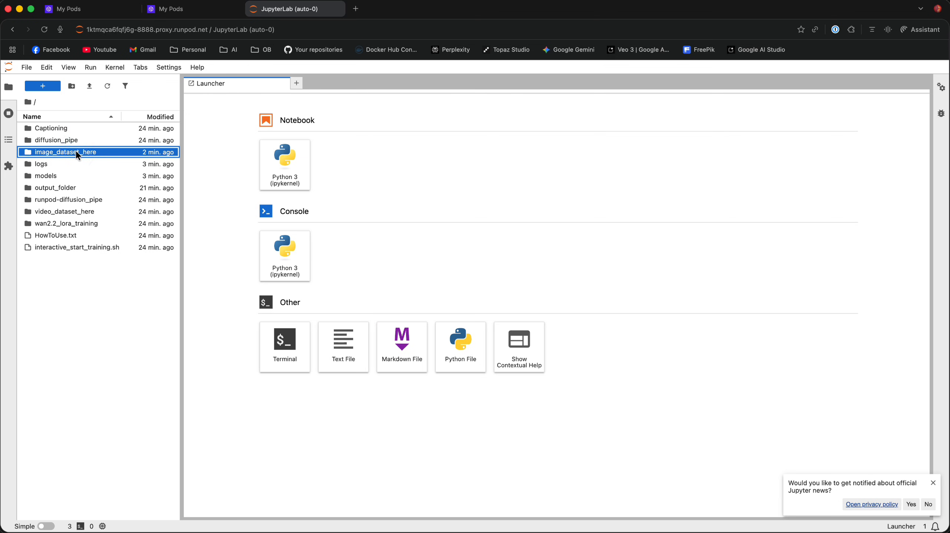
pyautogui.doubleClick(69, 153)
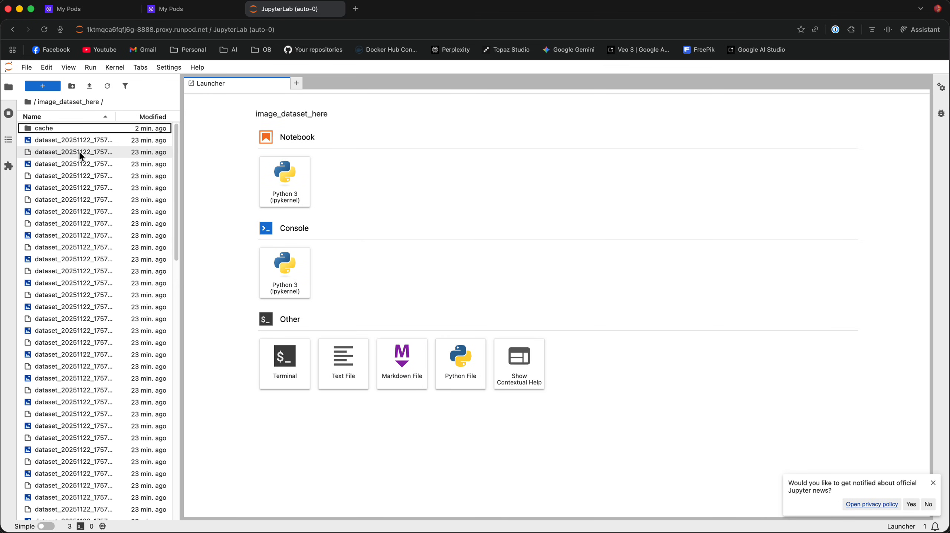
pyautogui.moveTo(81, 152)
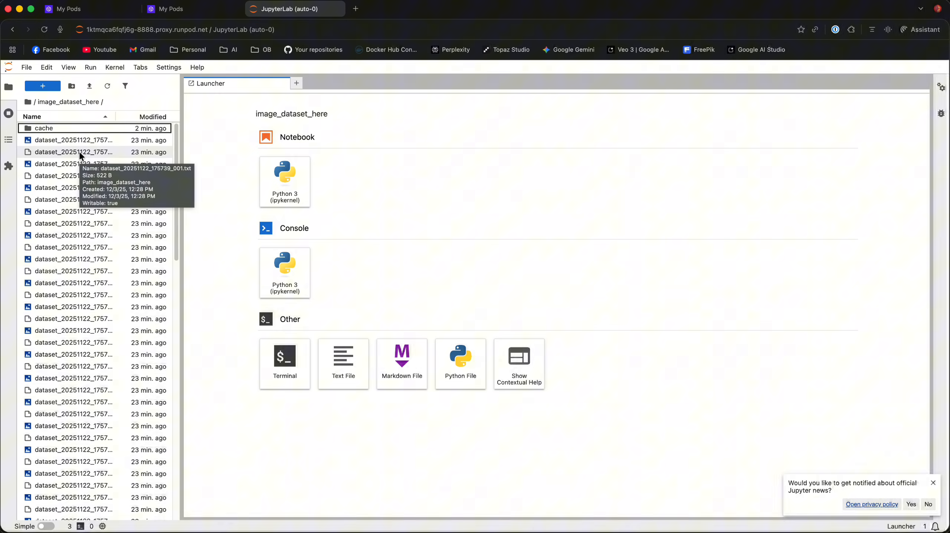
pyautogui.moveTo(89, 249)
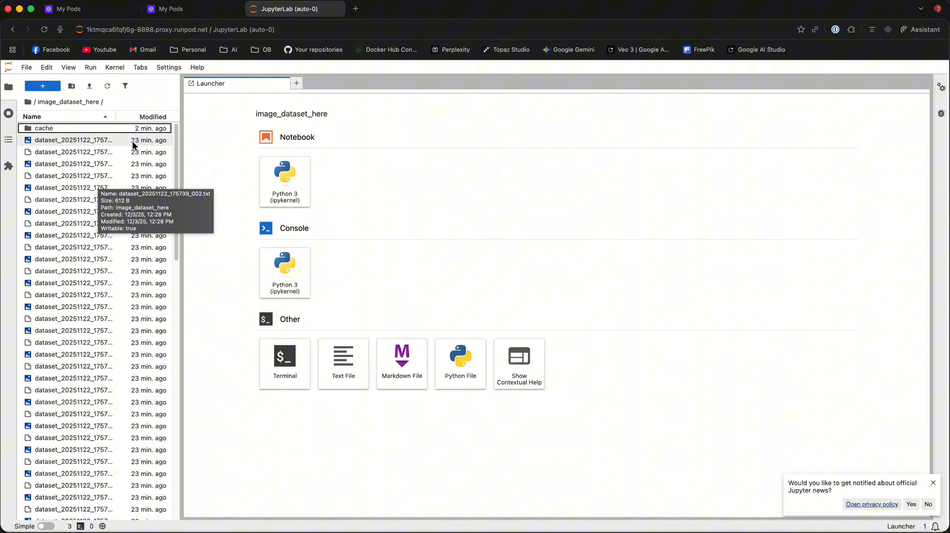
pyautogui.moveTo(138, 124)
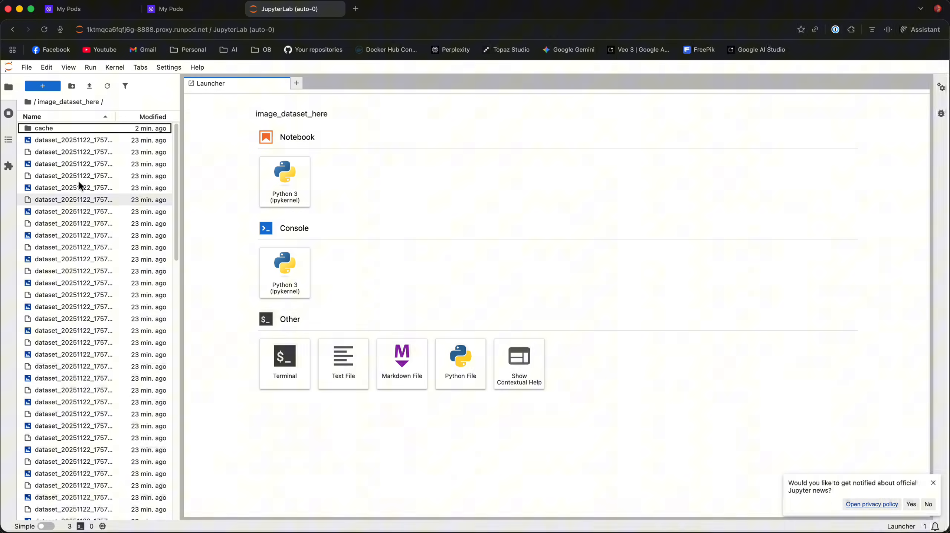
pyautogui.click(31, 102)
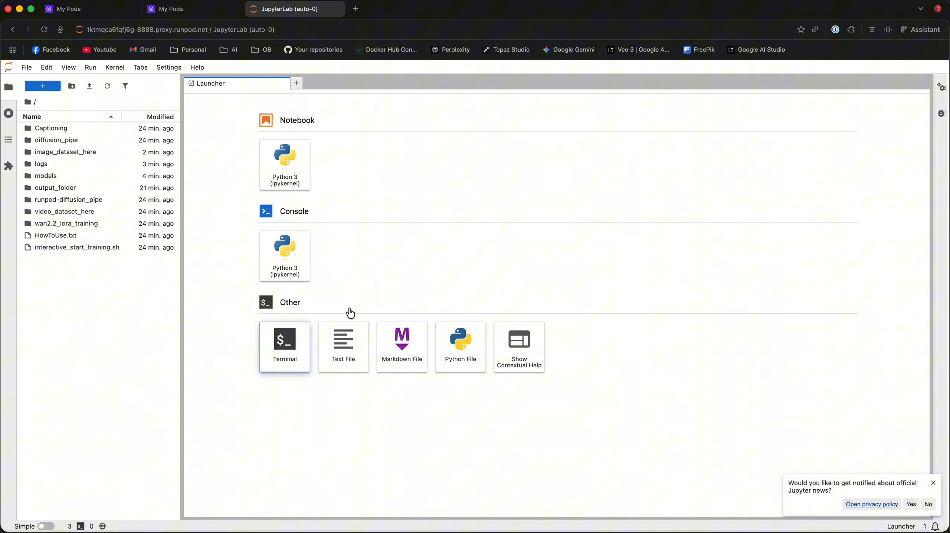
# Run the trainer script in a new bash terminal and select option 7, Z Image Turbo
pyautogui.click(285, 347)
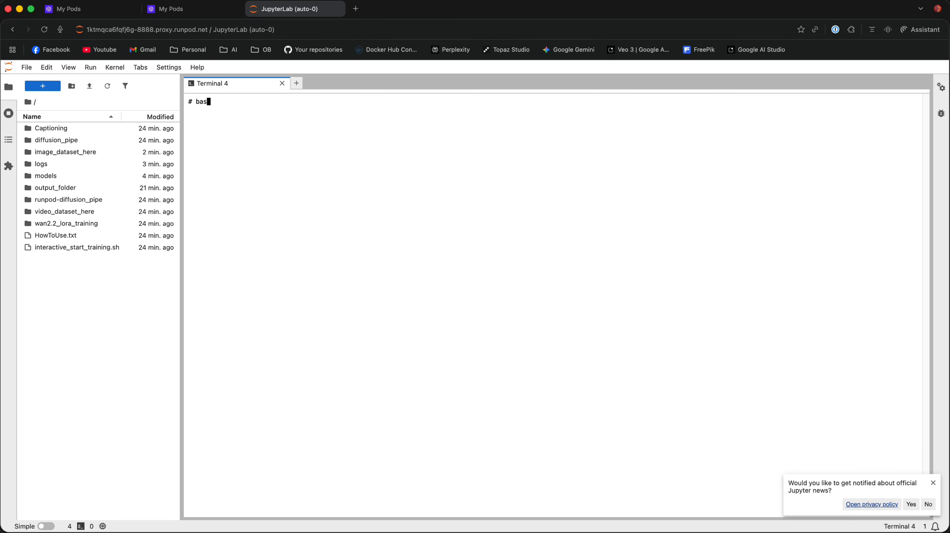
pyautogui.press('Enter')
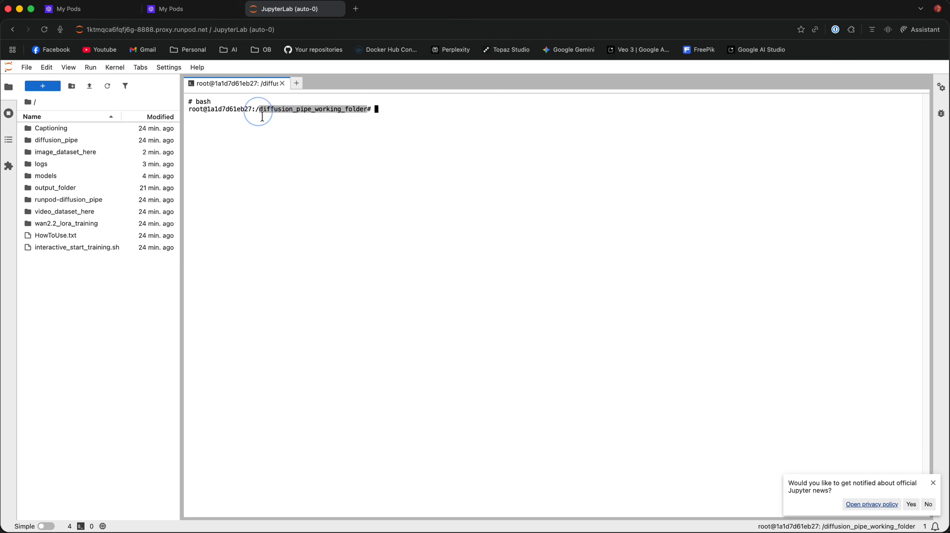
pyautogui.write('bas')
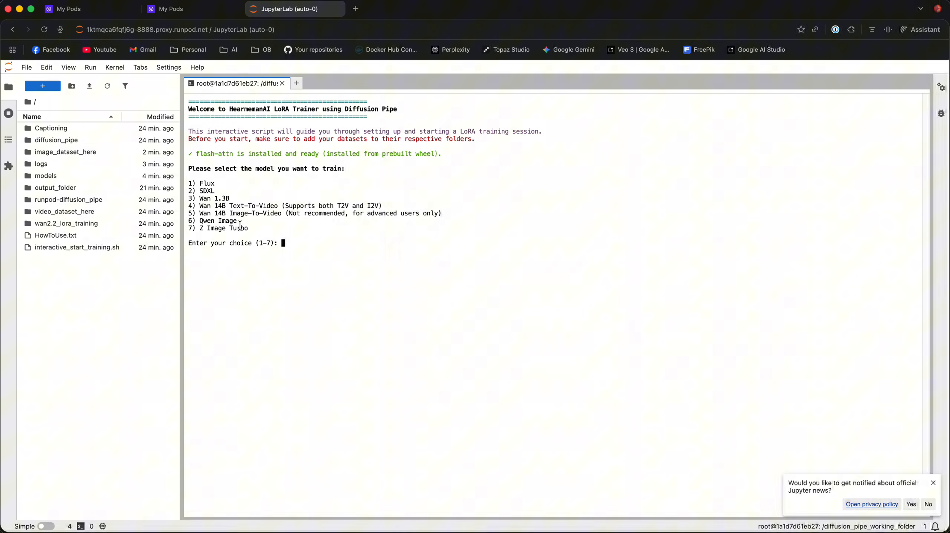
pyautogui.doubleClick(223, 228)
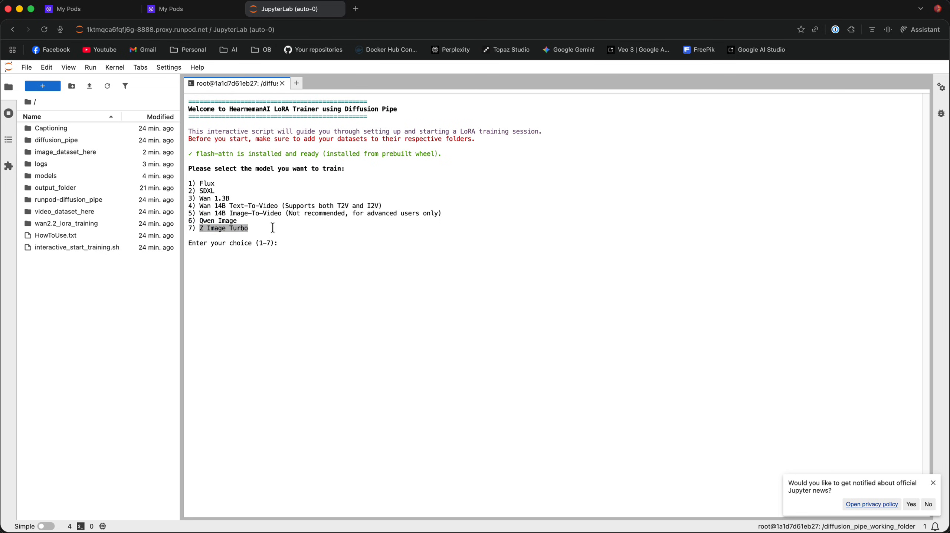
pyautogui.write('7')
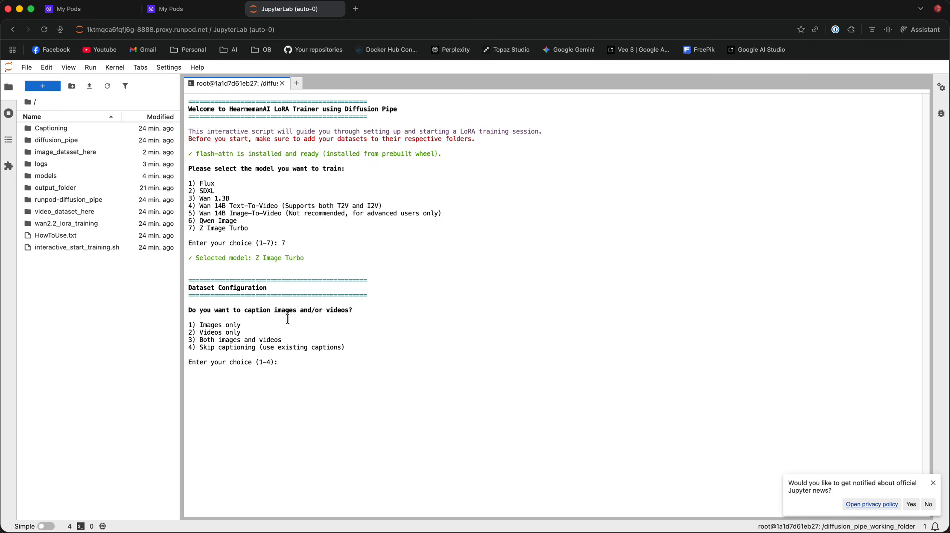
pyautogui.moveTo(323, 342)
pyautogui.write('1')
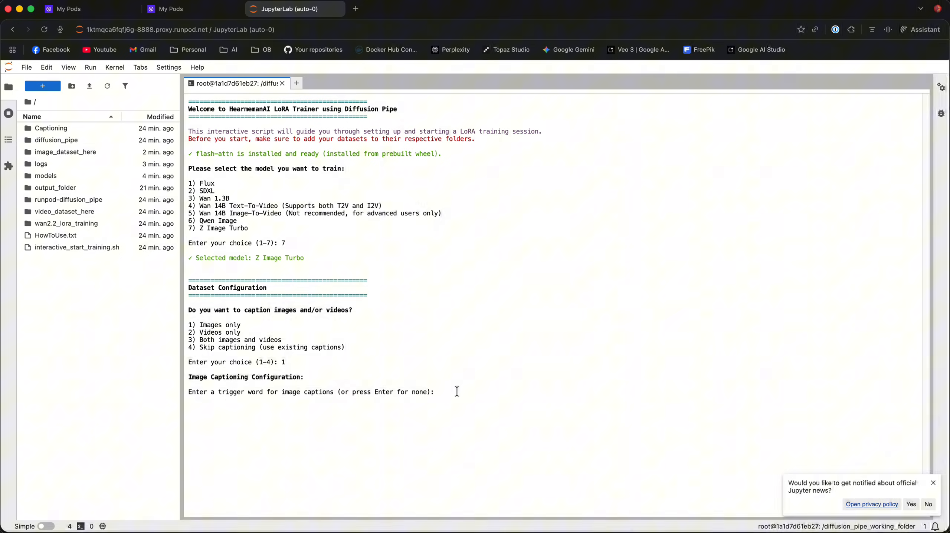
# Enter the trigger word 'Alex0Chat' so captioning and model download finish
pyautogui.click(456, 392)
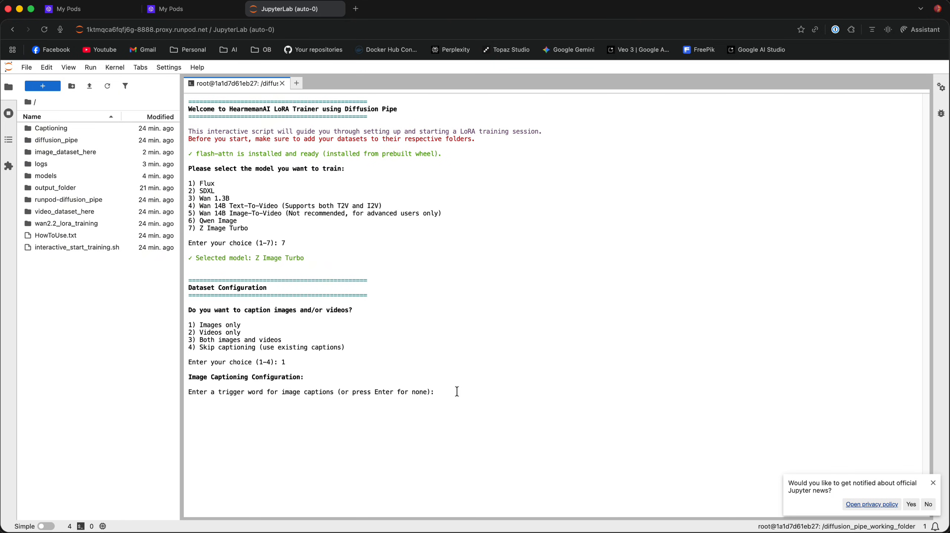
pyautogui.write('A')
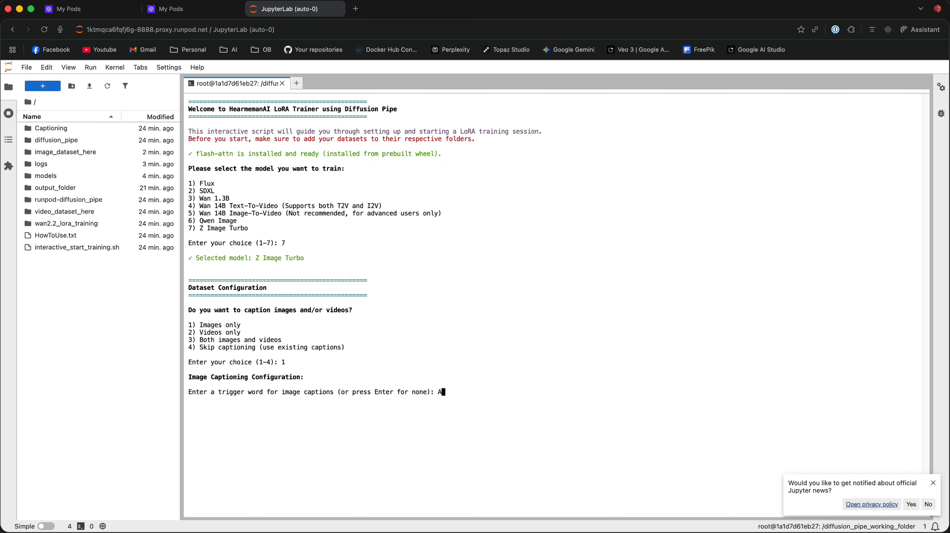
pyautogui.write('lex0')
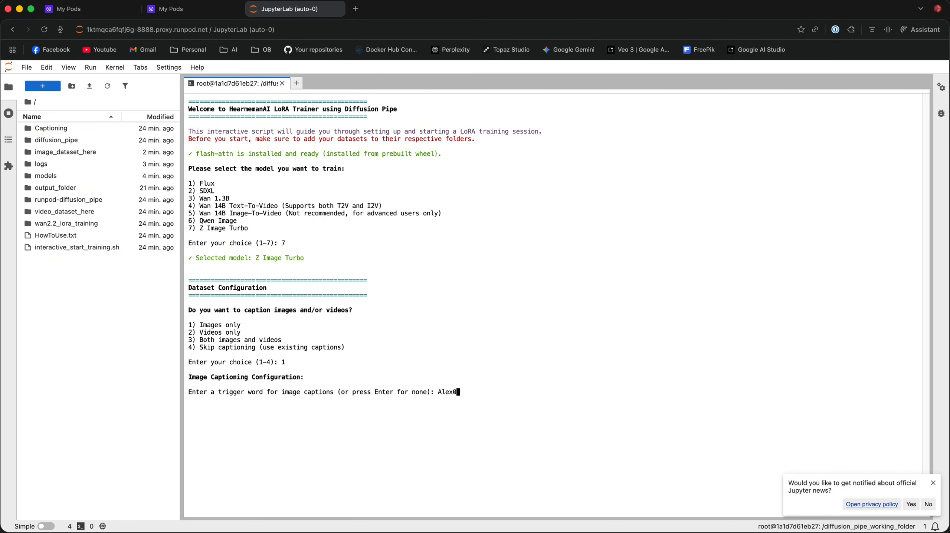
pyautogui.write('Chat')
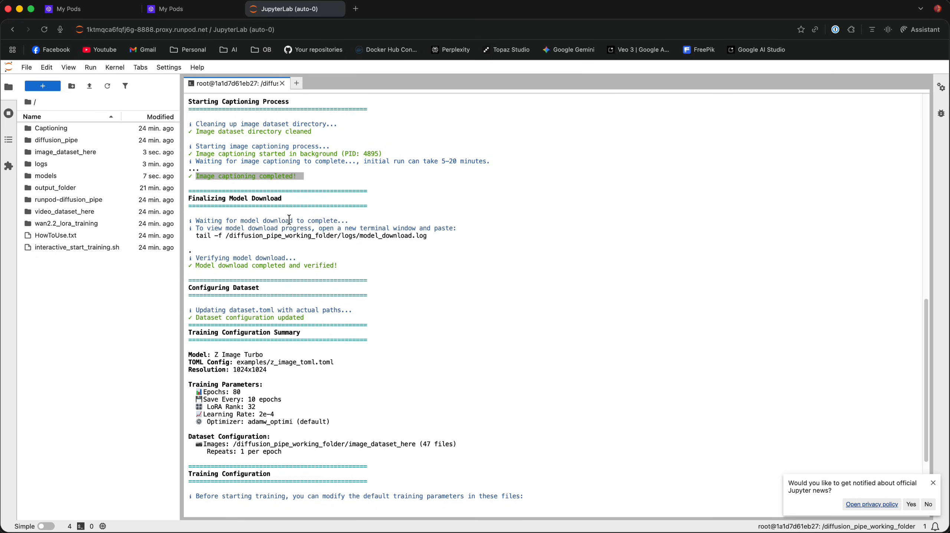
pyautogui.click(65, 152)
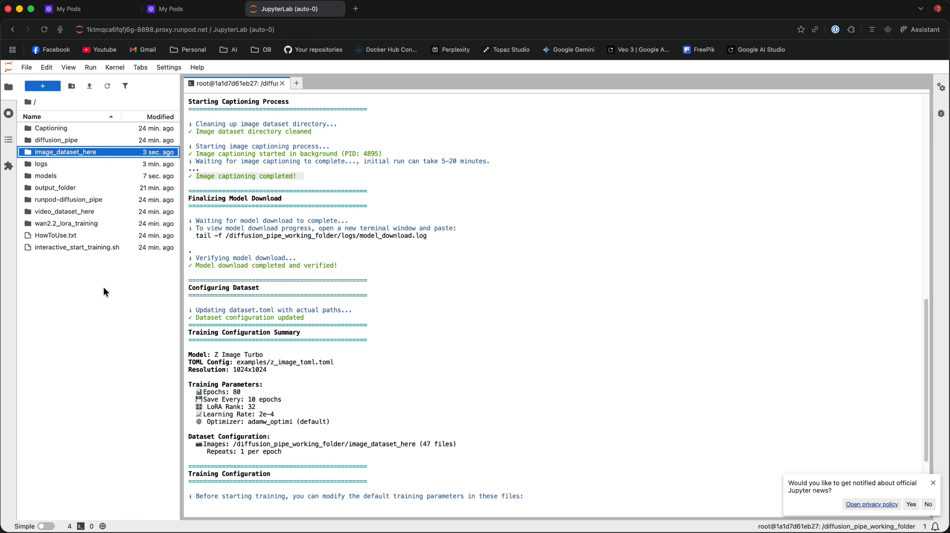
pyautogui.doubleClick(65, 152)
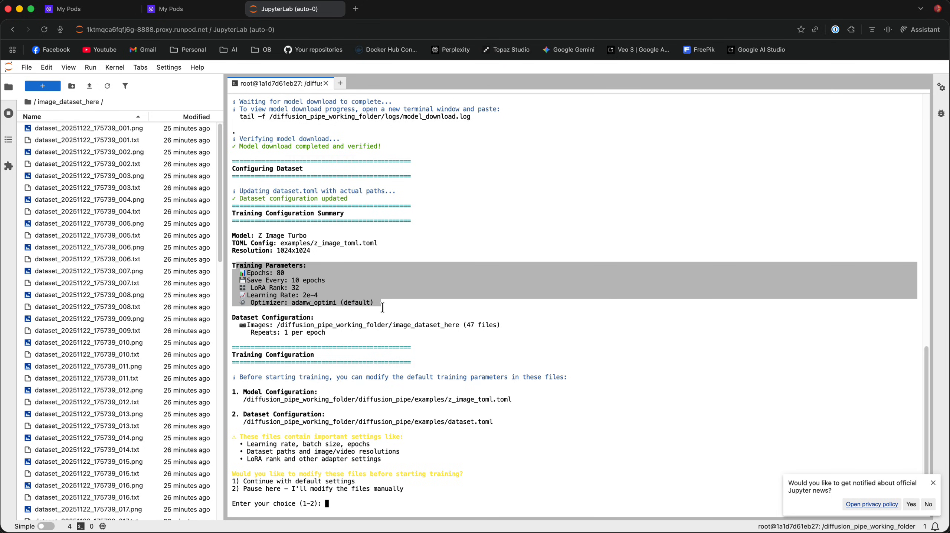
pyautogui.moveTo(365, 311)
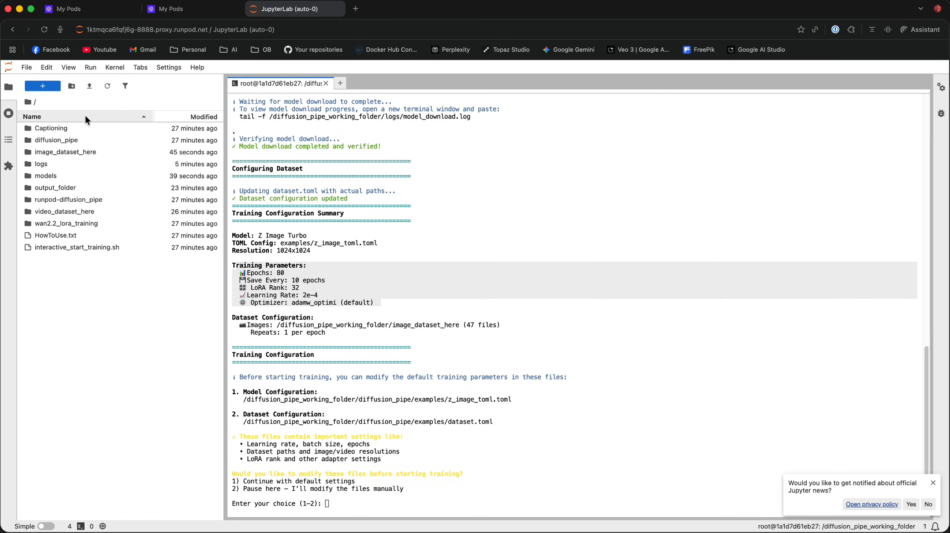
# Open diffusion_pipe/examples/z_image_toml.toml, set epochs to 80, and return to the trainer terminal
pyautogui.doubleClick(56, 140)
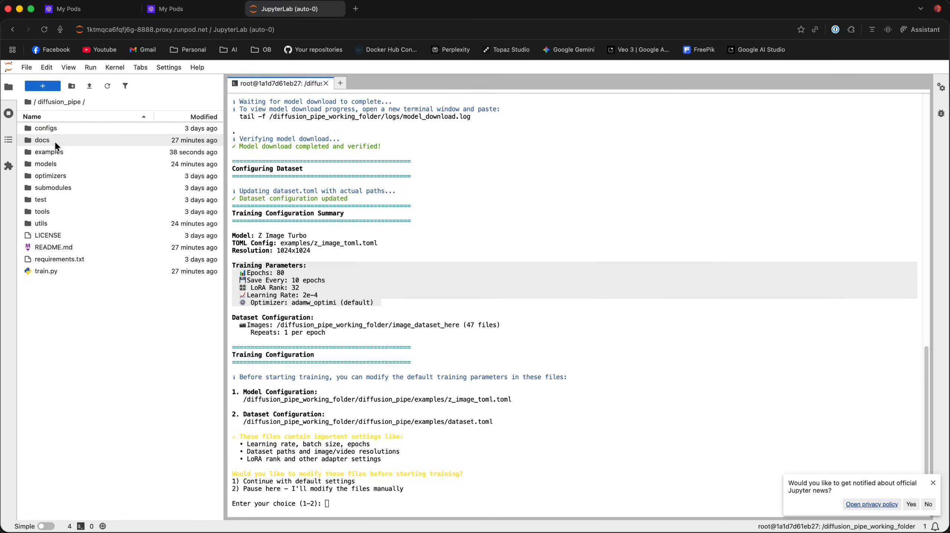
pyautogui.doubleClick(49, 152)
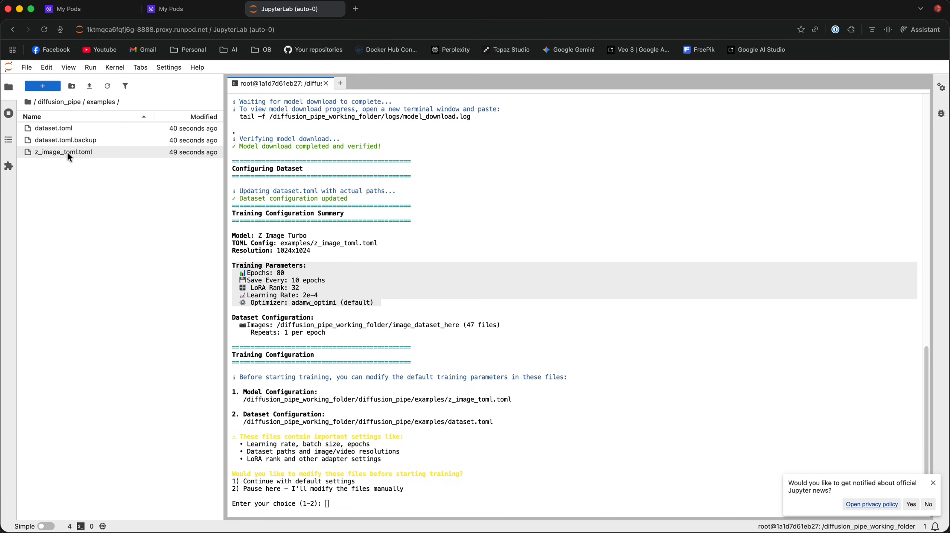
pyautogui.moveTo(71, 154)
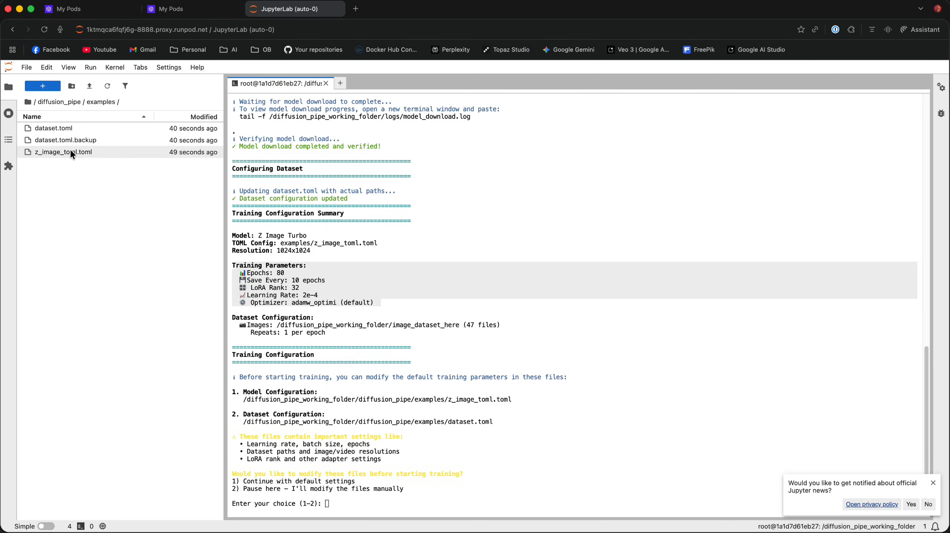
pyautogui.doubleClick(62, 153)
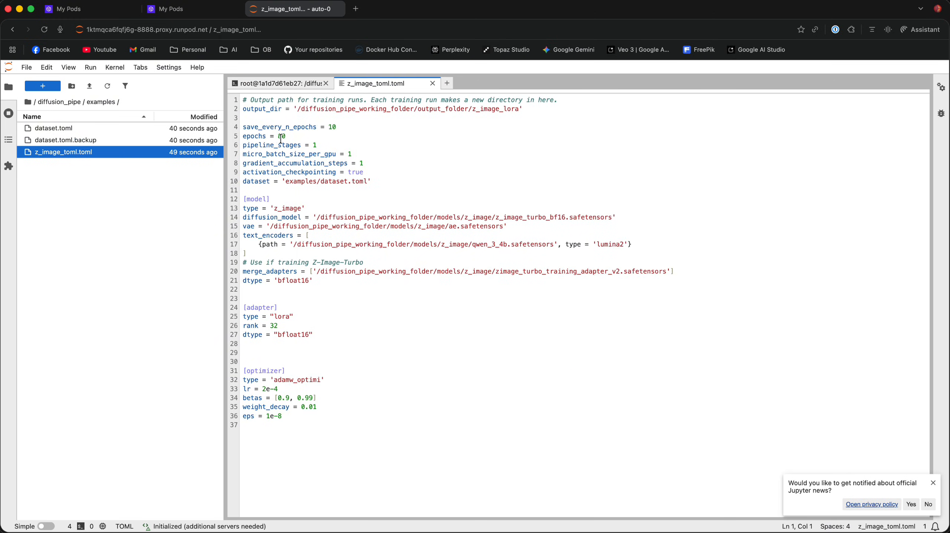
pyautogui.write('80')
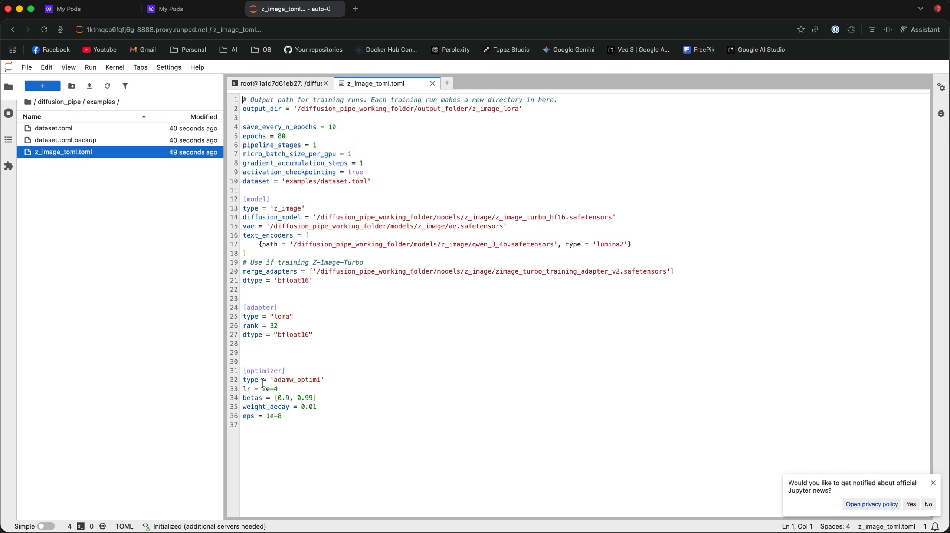
pyautogui.click(279, 83)
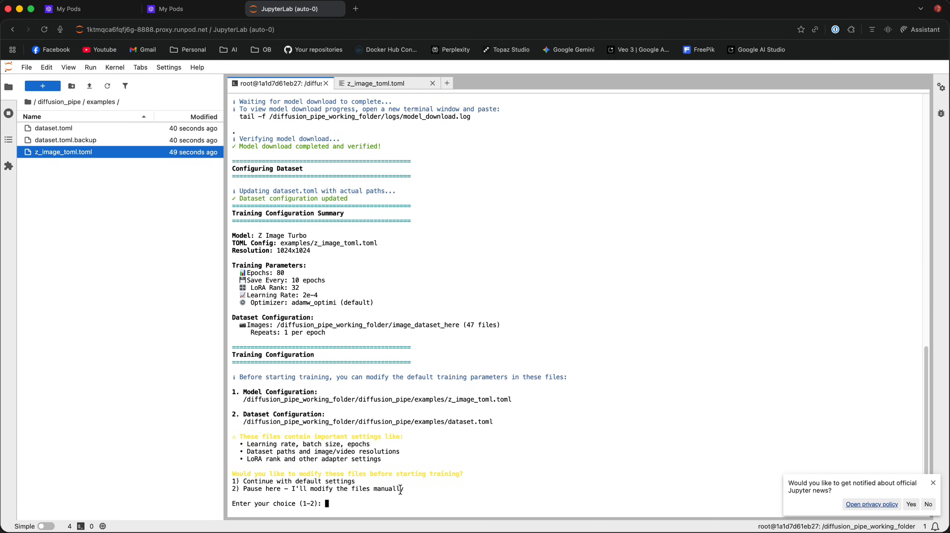
# Answer the trainer prompts with 2, then 1 for default settings, and confirm captions with 'yes'
pyautogui.write('2')
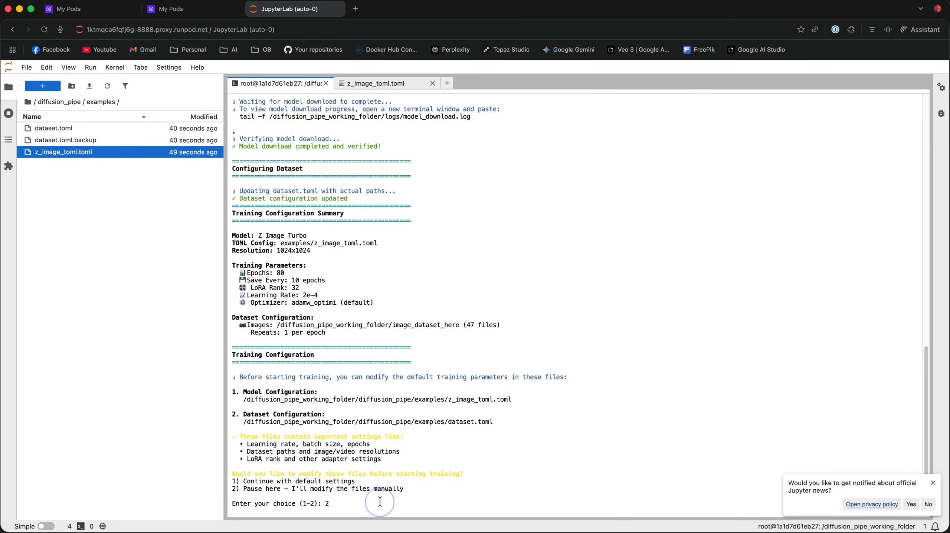
pyautogui.write('1')
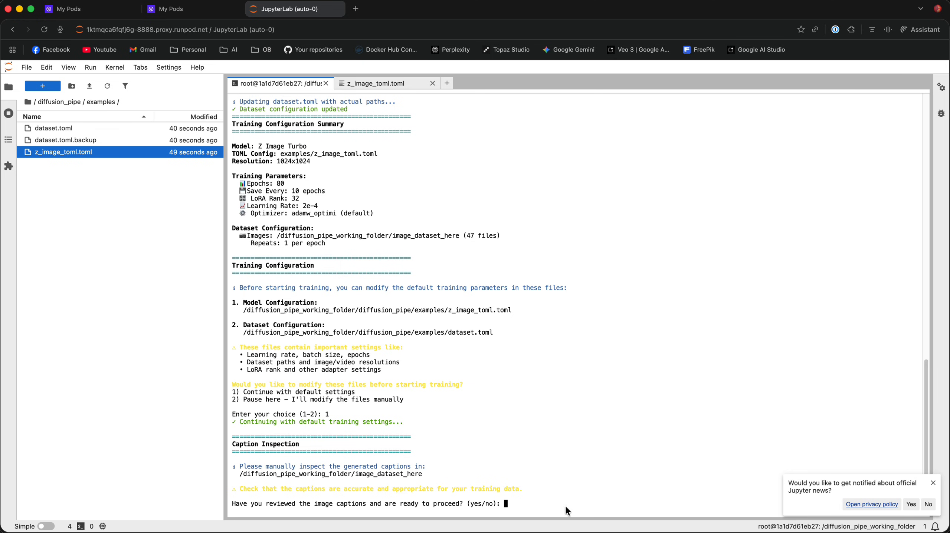
pyautogui.write('yes')
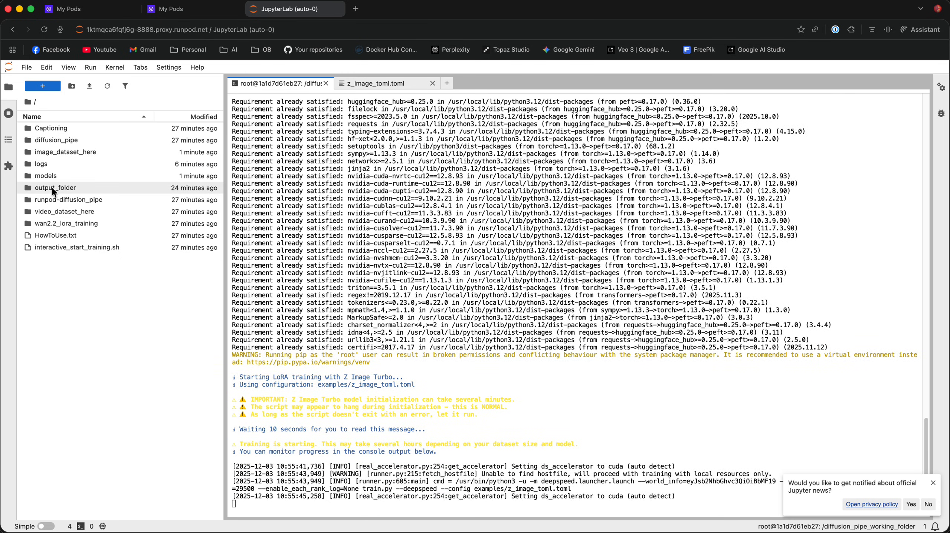
# Browse output_folder > z_image_lora > dated run > epoch20 and open adapter_model.safetensors' file actions
pyautogui.doubleClick(55, 188)
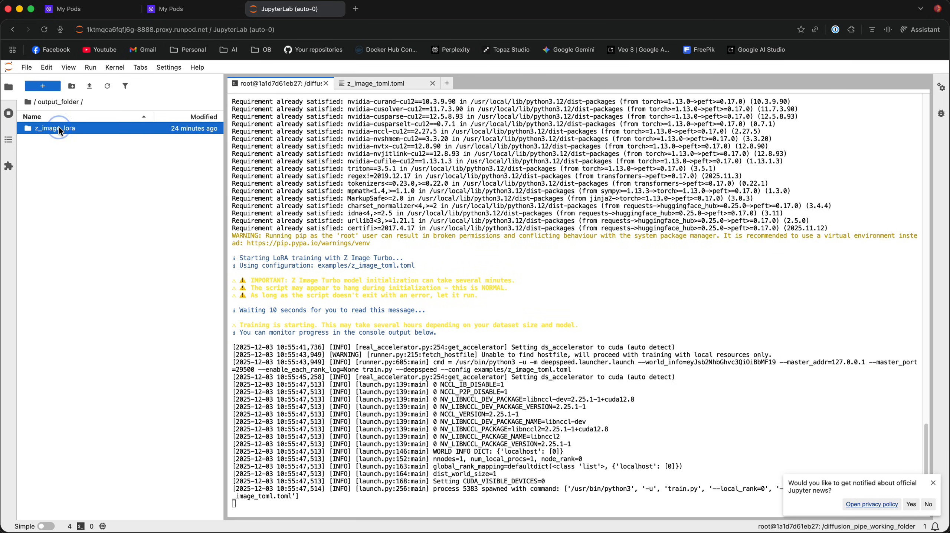
pyautogui.doubleClick(55, 128)
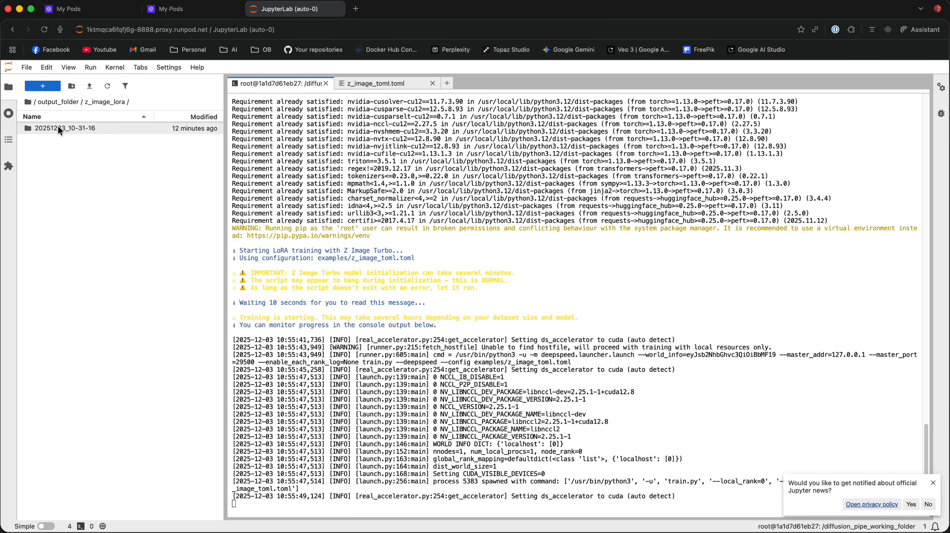
pyautogui.doubleClick(65, 128)
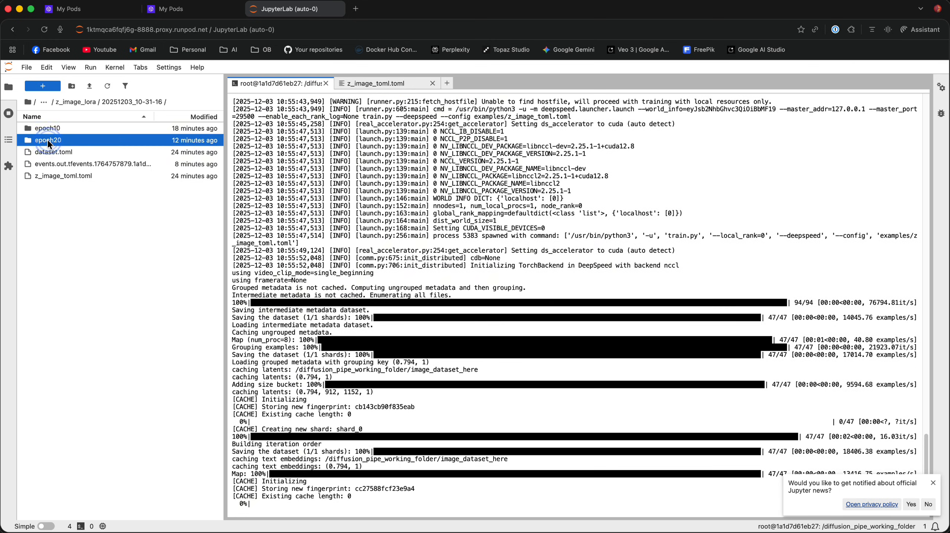
pyautogui.doubleClick(48, 141)
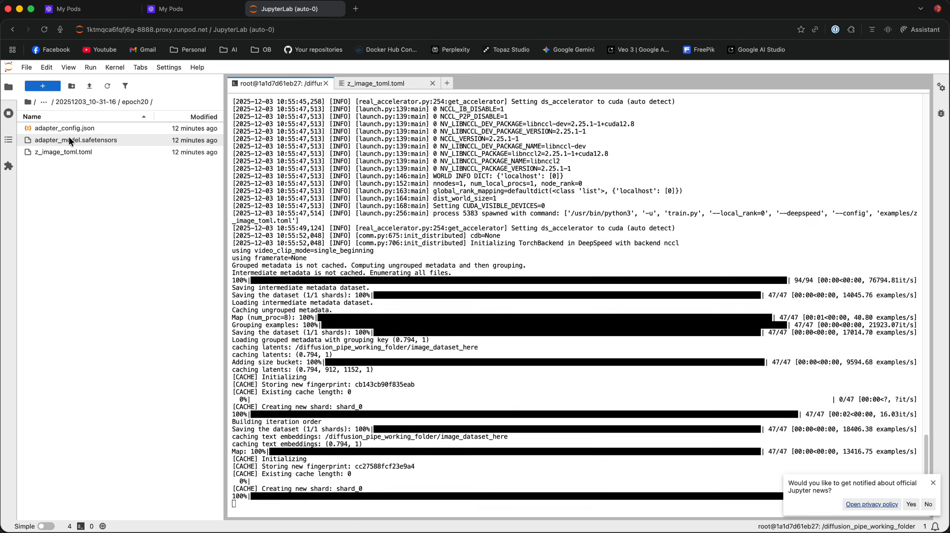
pyautogui.rightClick(76, 140)
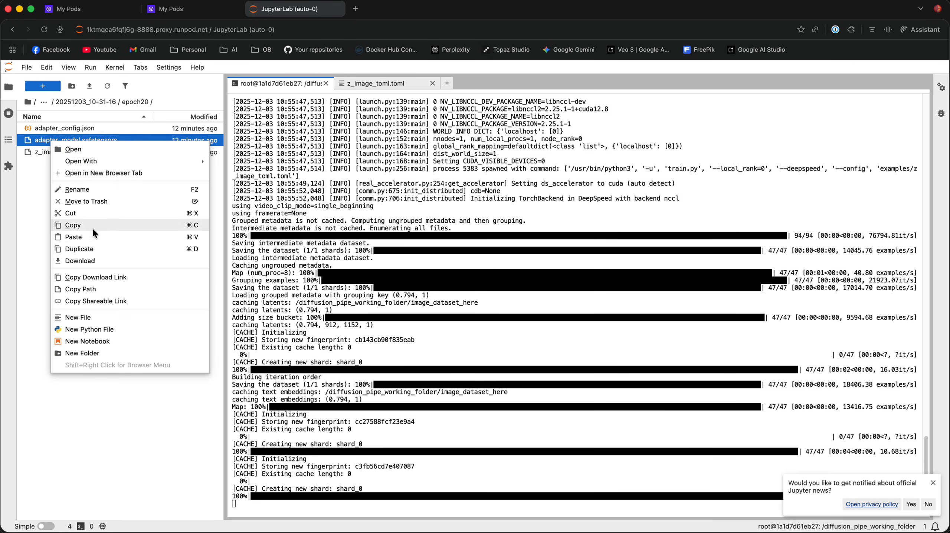
pyautogui.moveTo(85, 261)
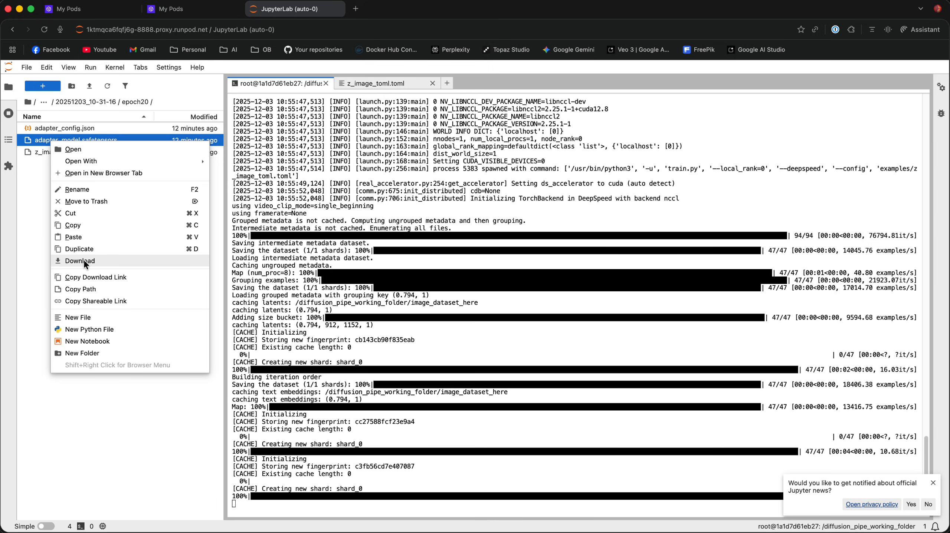